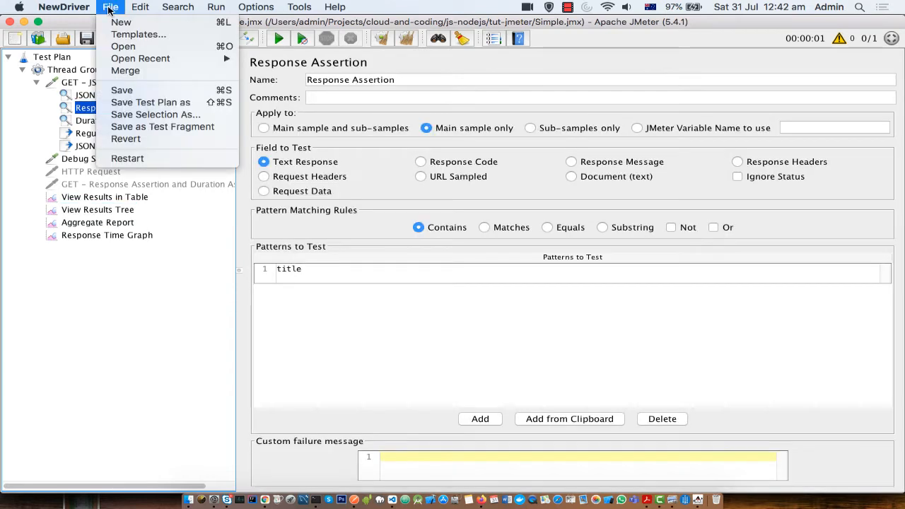
{"action": "mouse_move", "coordinate": [150, 102]}
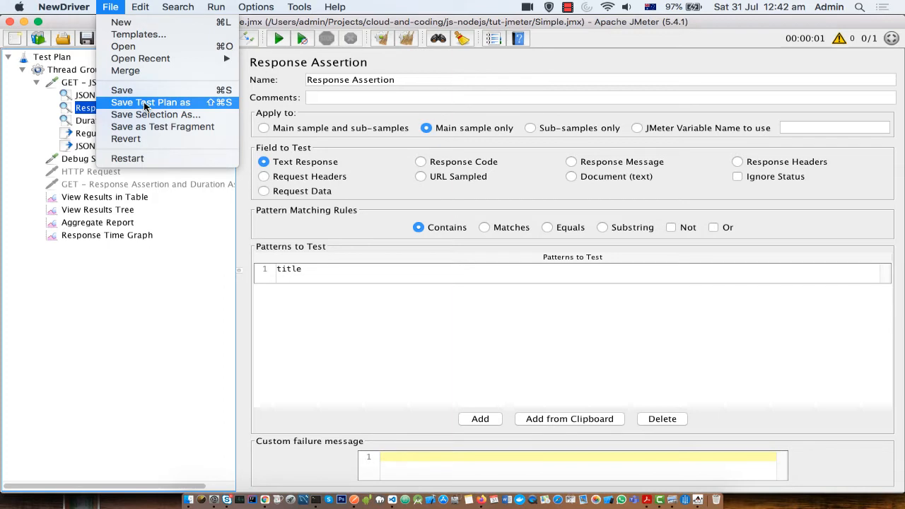
{"action": "mouse_move", "coordinate": [186, 105]}
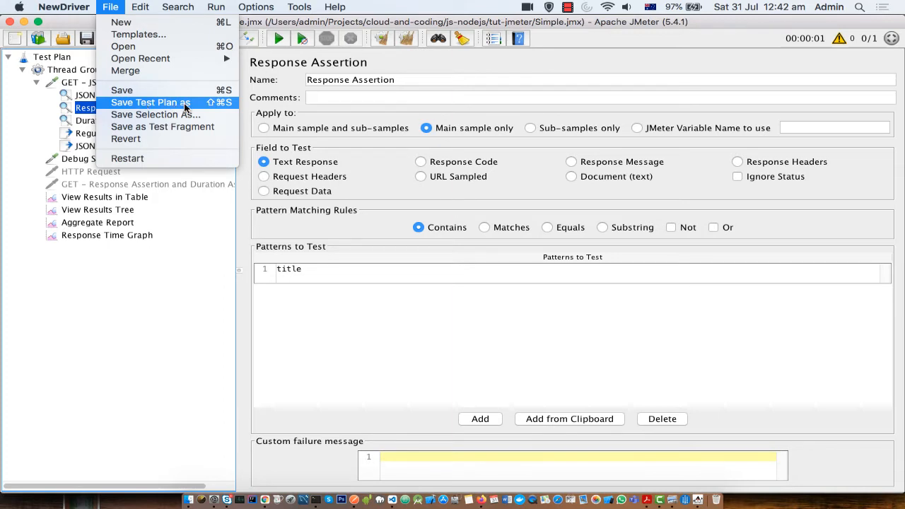
{"action": "mouse_move", "coordinate": [316, 109]}
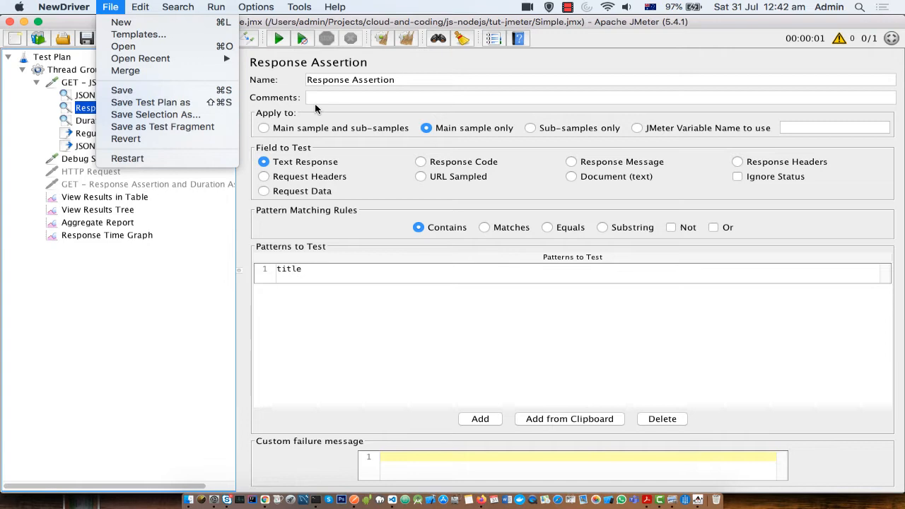
{"action": "mouse_move", "coordinate": [261, 97]}
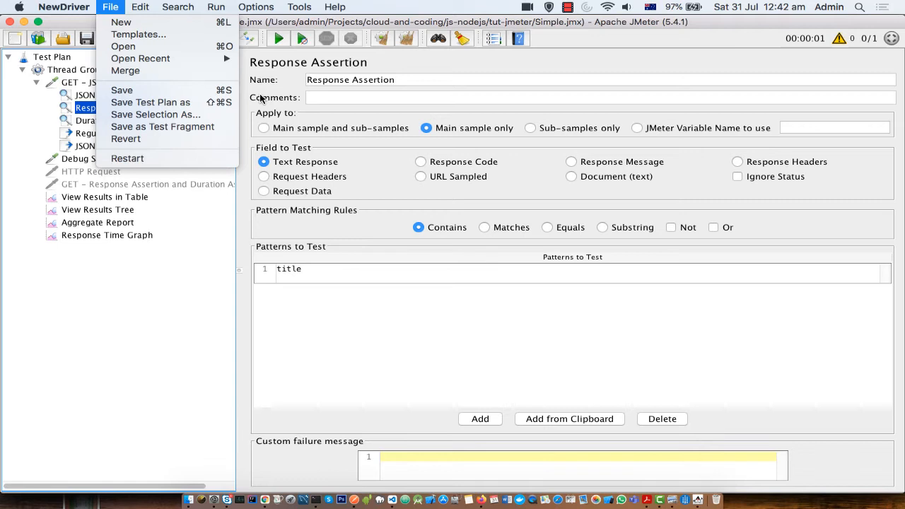
Dismiss the File menu without saving, keeping the Response Assertion for 'title' visible.
{"action": "left_click", "coordinate": [19, 7]}
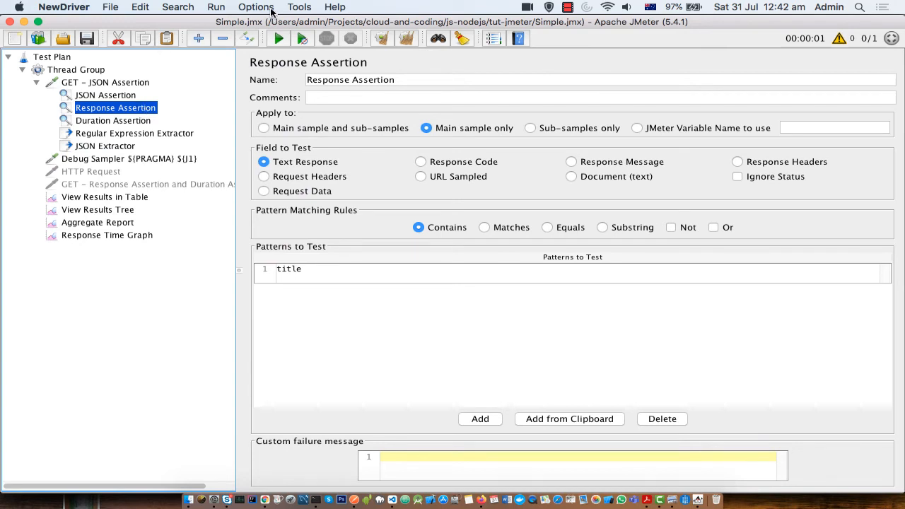
Open the Options menu to reach the Look and Feel settings.
{"action": "left_click", "coordinate": [257, 6]}
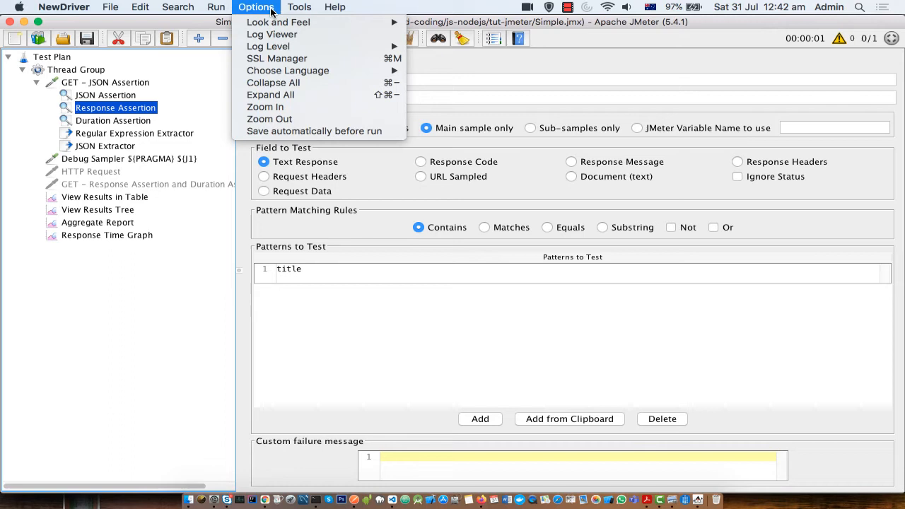
{"action": "mouse_move", "coordinate": [290, 22]}
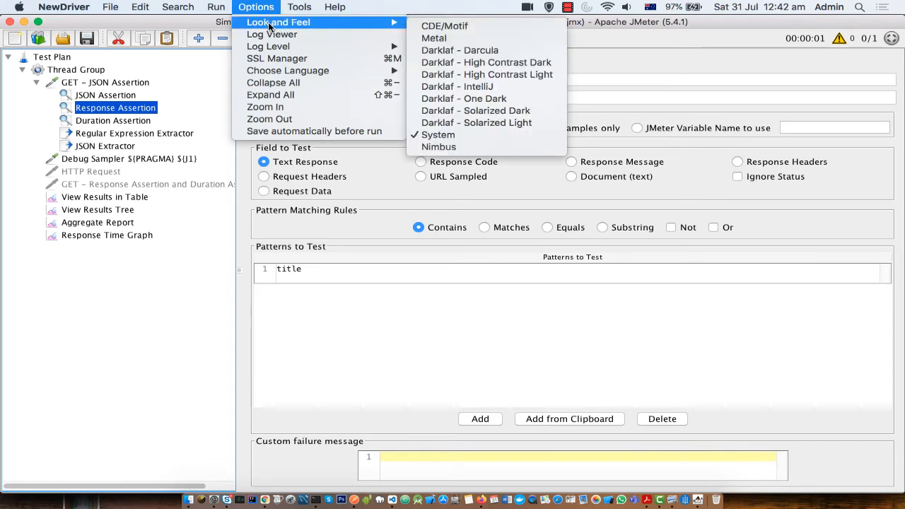
{"action": "mouse_move", "coordinate": [439, 26]}
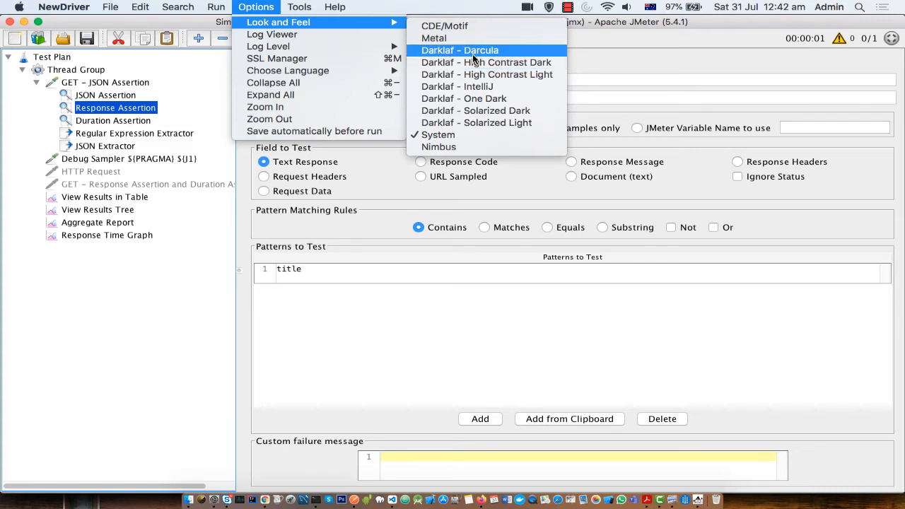
{"action": "mouse_move", "coordinate": [460, 147]}
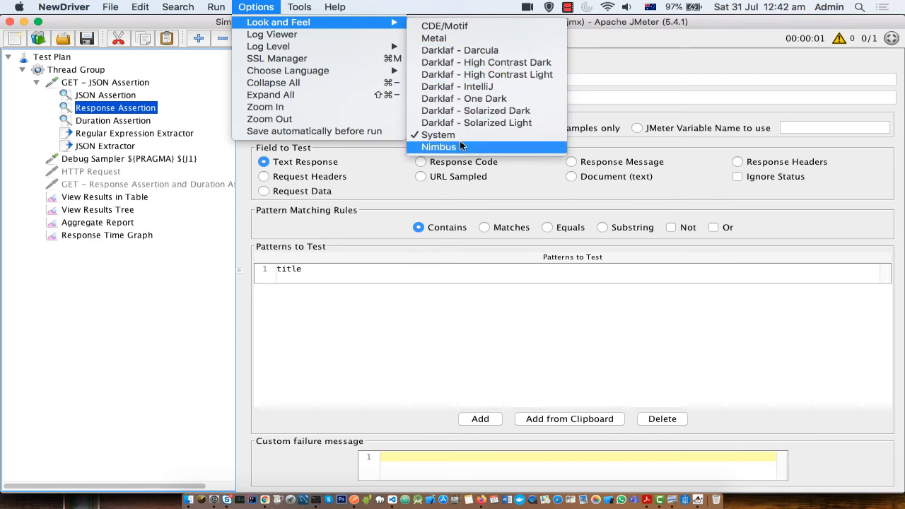
{"action": "mouse_move", "coordinate": [472, 134]}
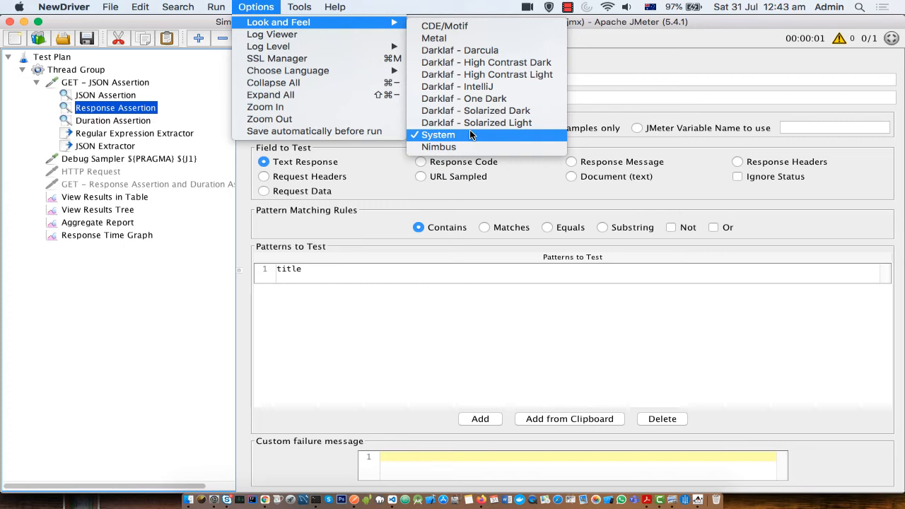
{"action": "mouse_move", "coordinate": [40, 211]}
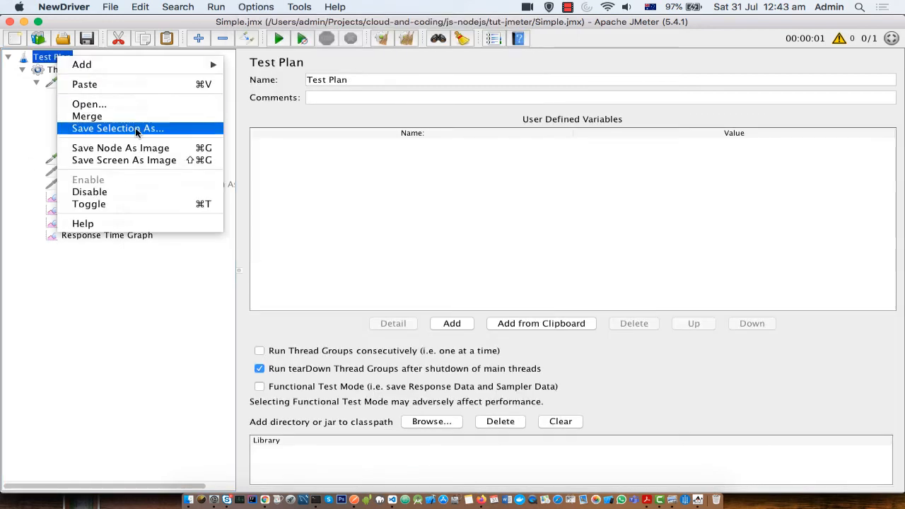
{"action": "mouse_move", "coordinate": [89, 103]}
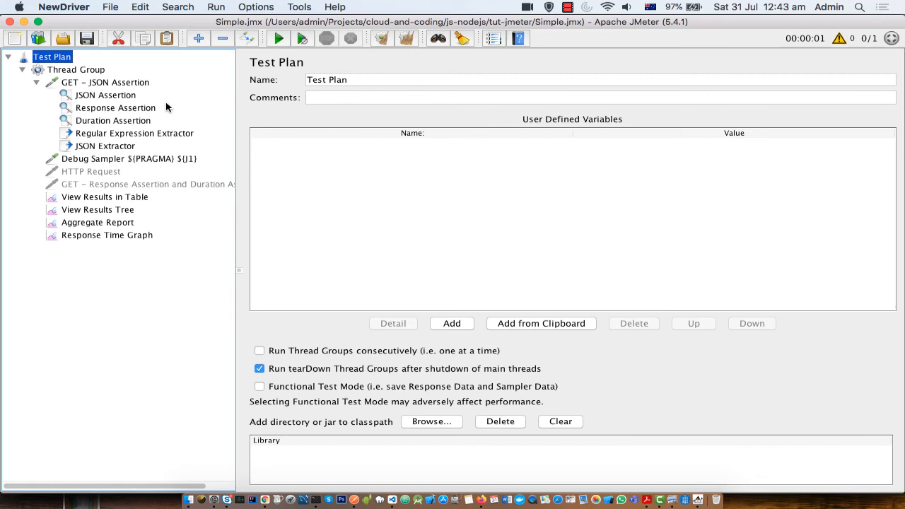
{"action": "left_click", "coordinate": [86, 36]}
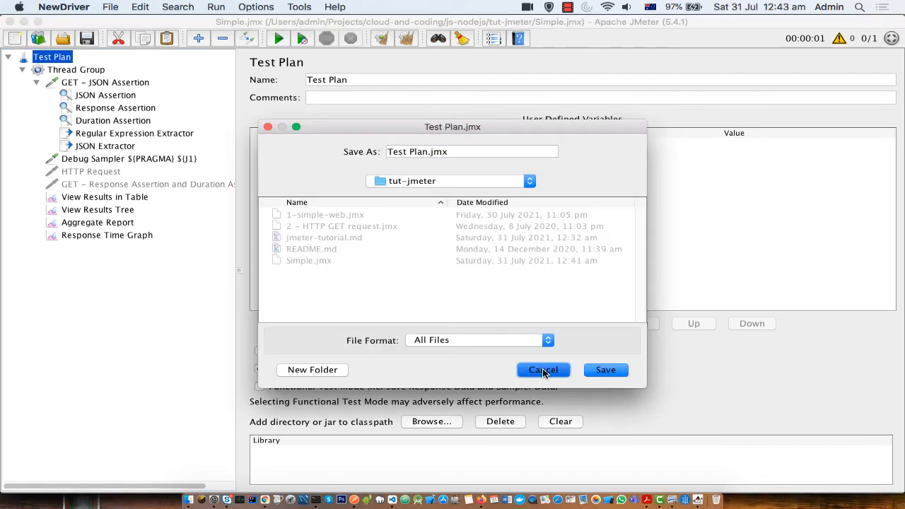
{"action": "left_click", "coordinate": [543, 370]}
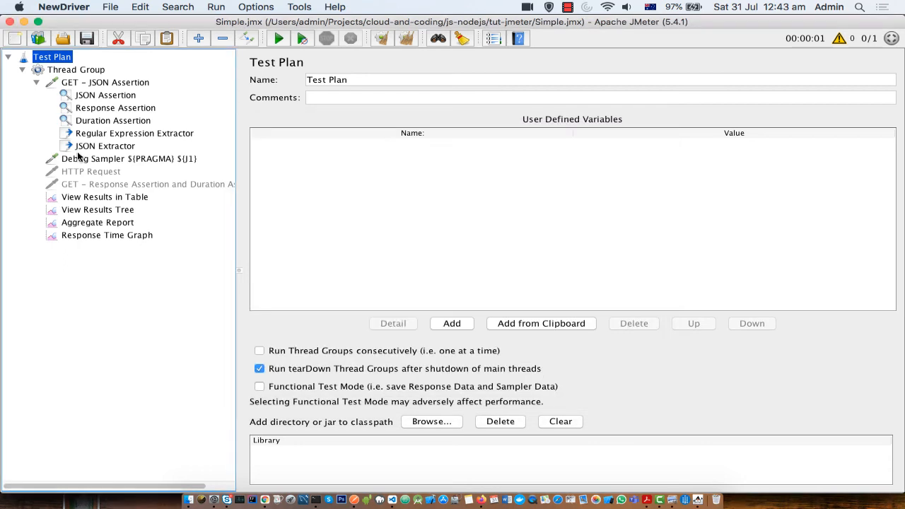
{"action": "mouse_move", "coordinate": [88, 111]}
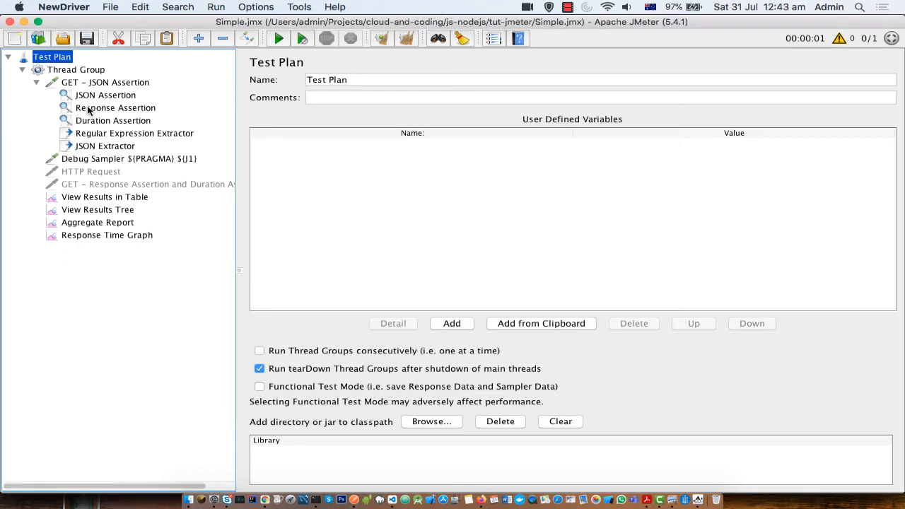
{"action": "mouse_move", "coordinate": [80, 125]}
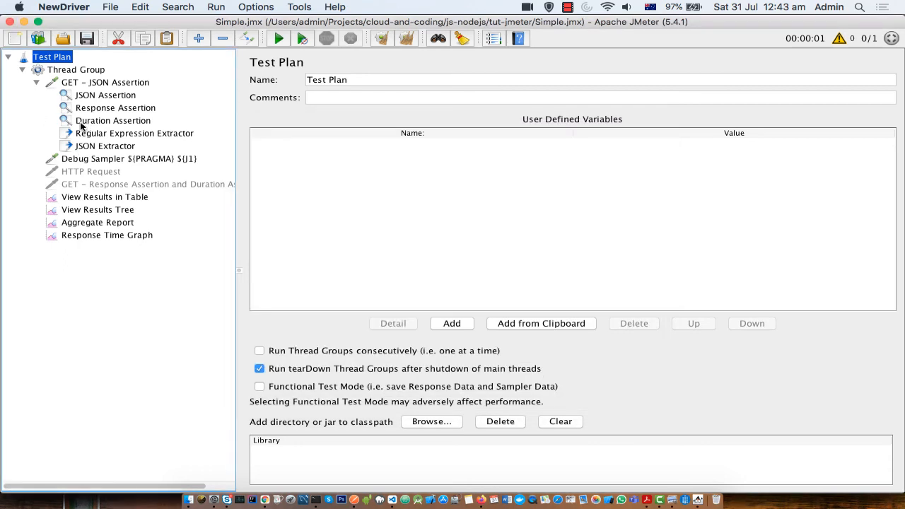